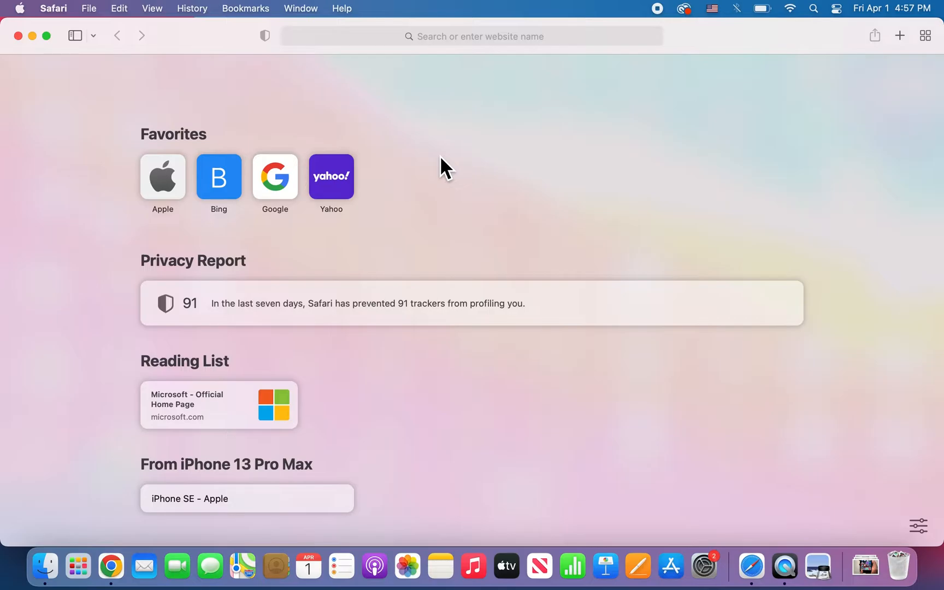
mouse_move(178, 186)
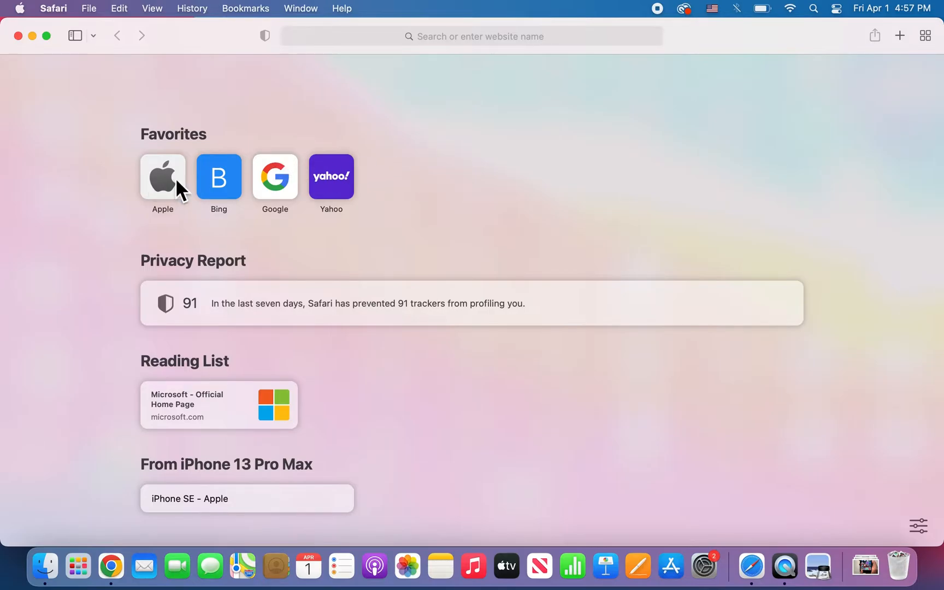
Load apple.com from the Favorites shortcut on the Safari start page.
left_click(161, 177)
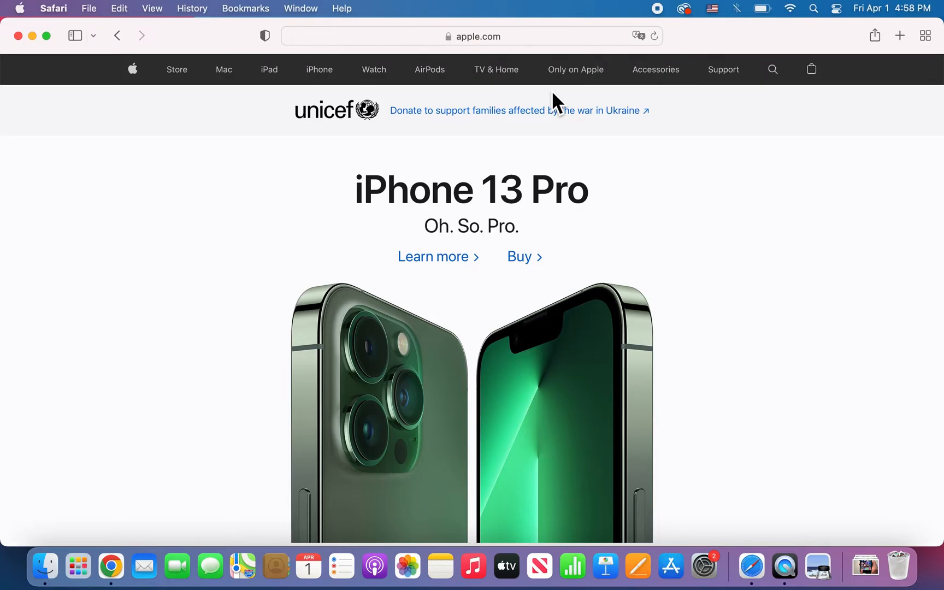
mouse_move(896, 48)
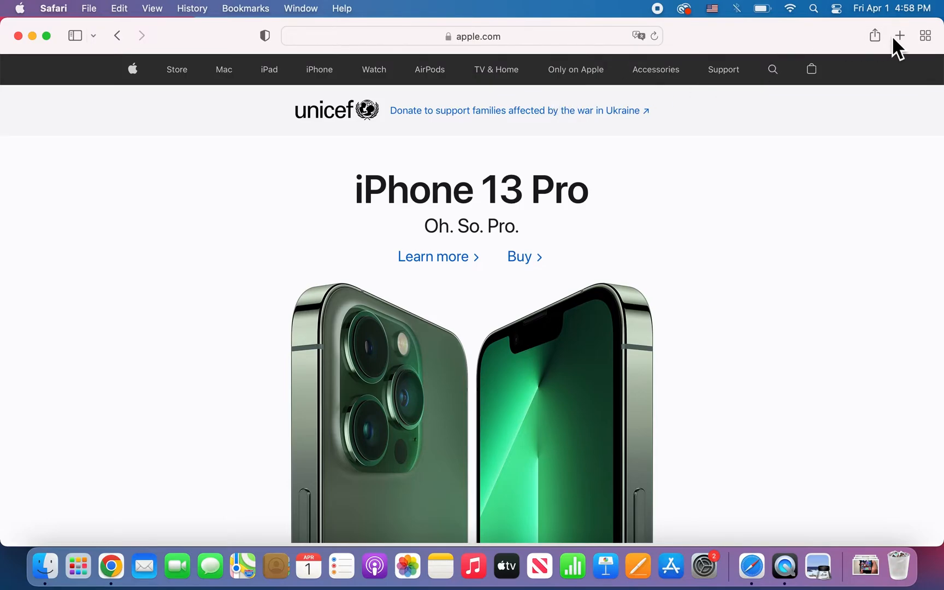
mouse_move(899, 36)
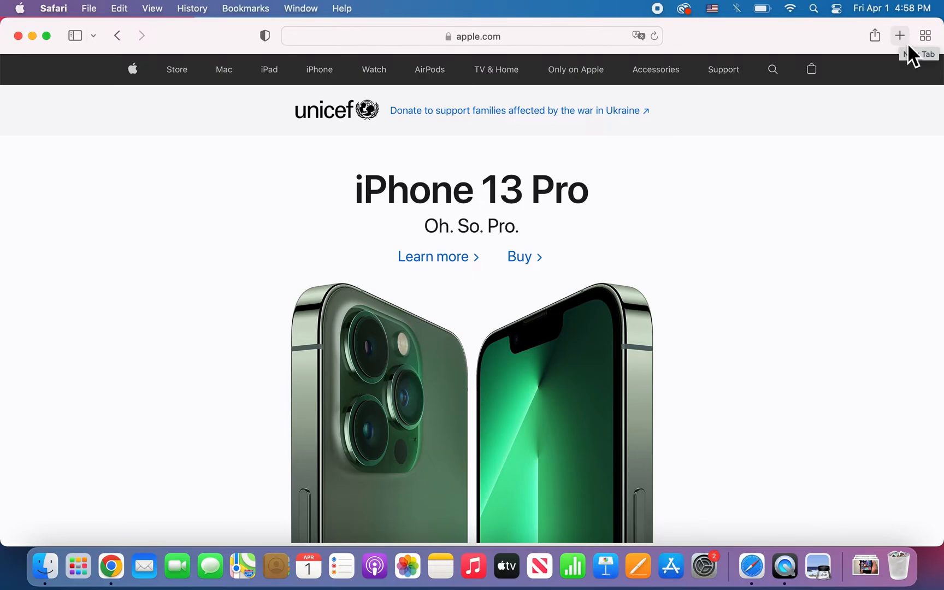
Add two new tabs loading google.com and bing.com from the start-page favorites.
left_click(899, 36)
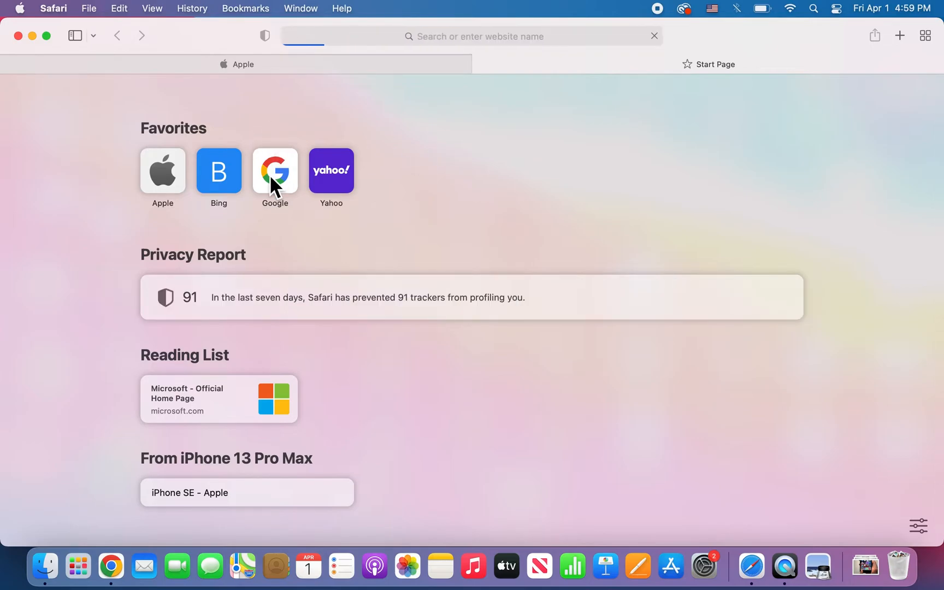
left_click(275, 170)
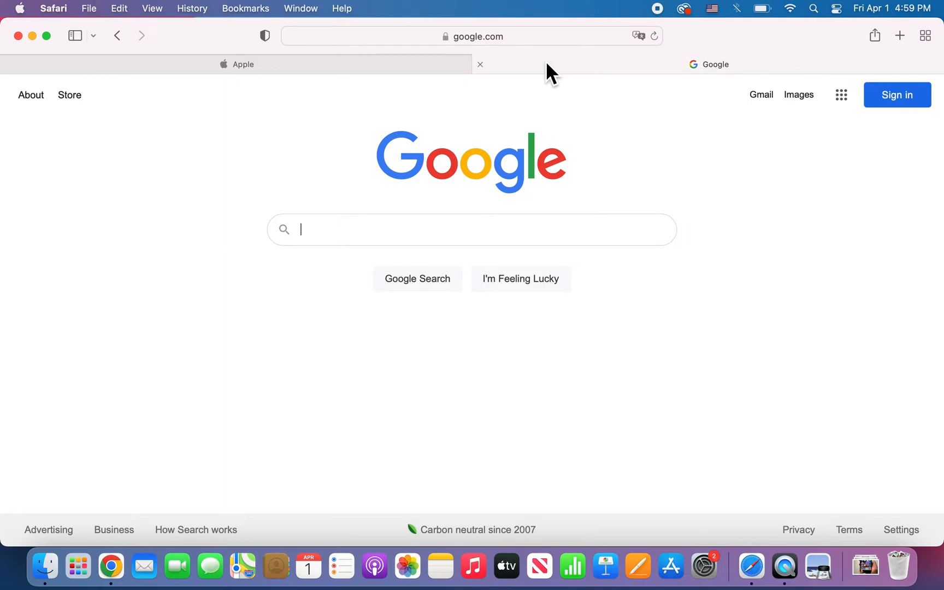
left_click(899, 36)
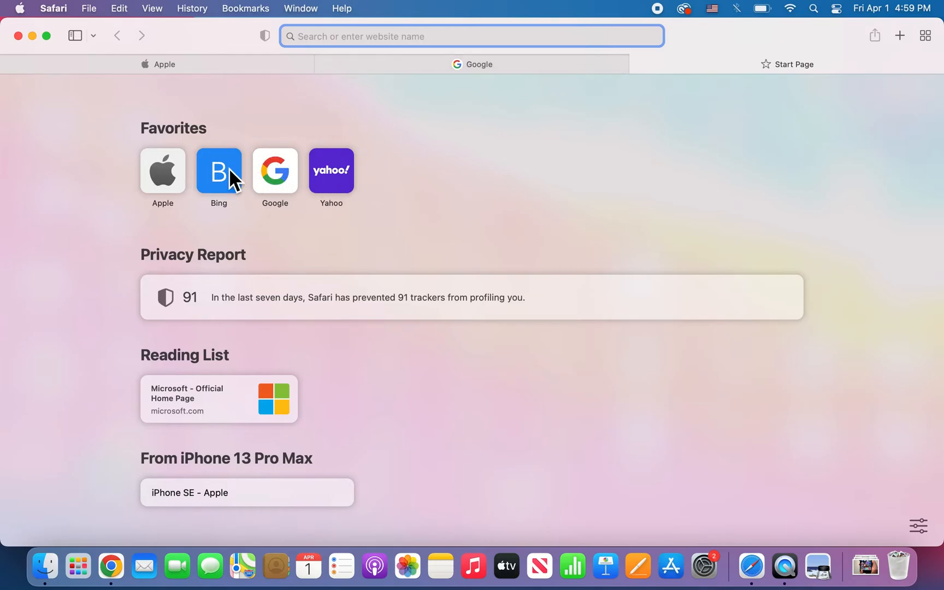
left_click(217, 170)
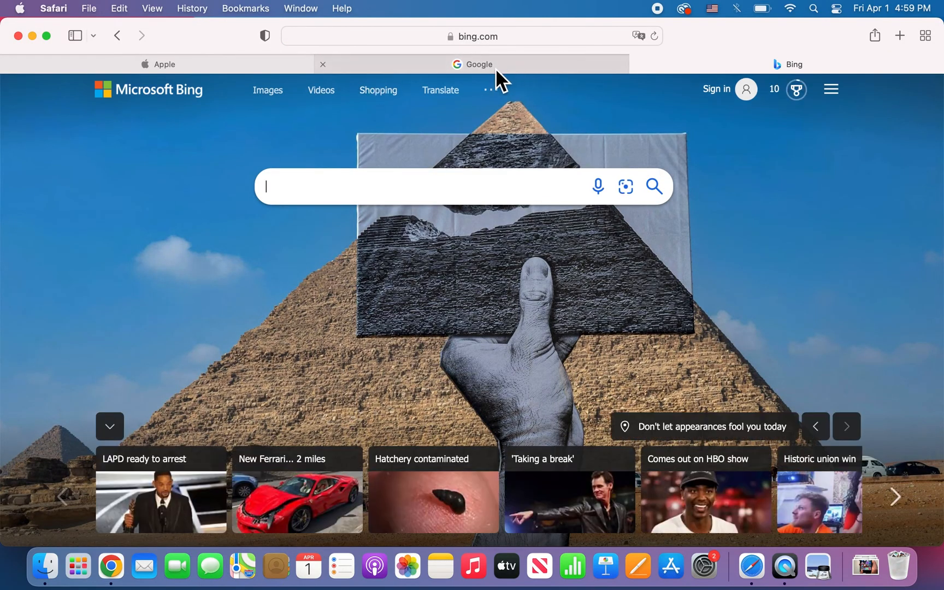
Move the Bing tab ahead of Google so tabs read Apple, Bing, Google.
left_click(163, 63)
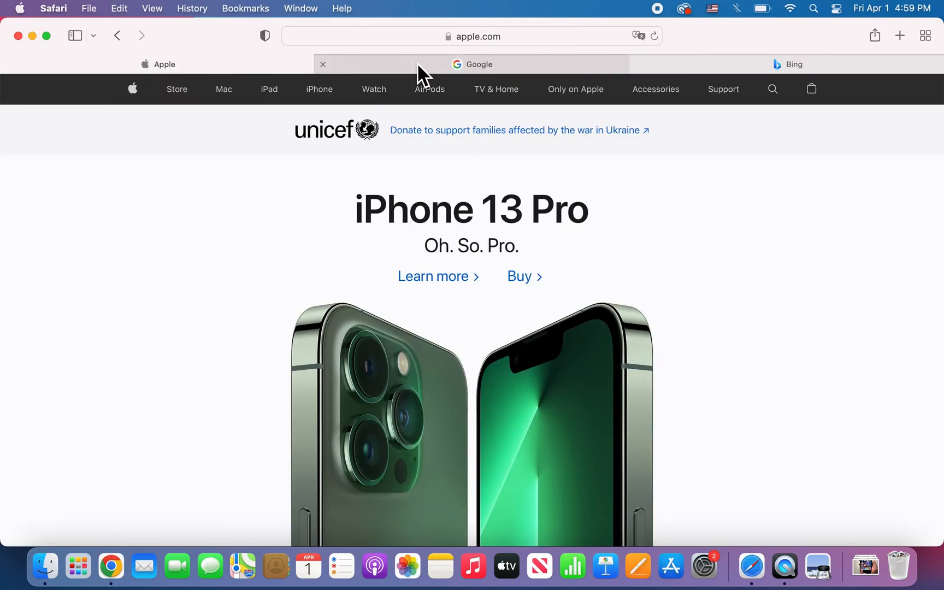
left_click(789, 64)
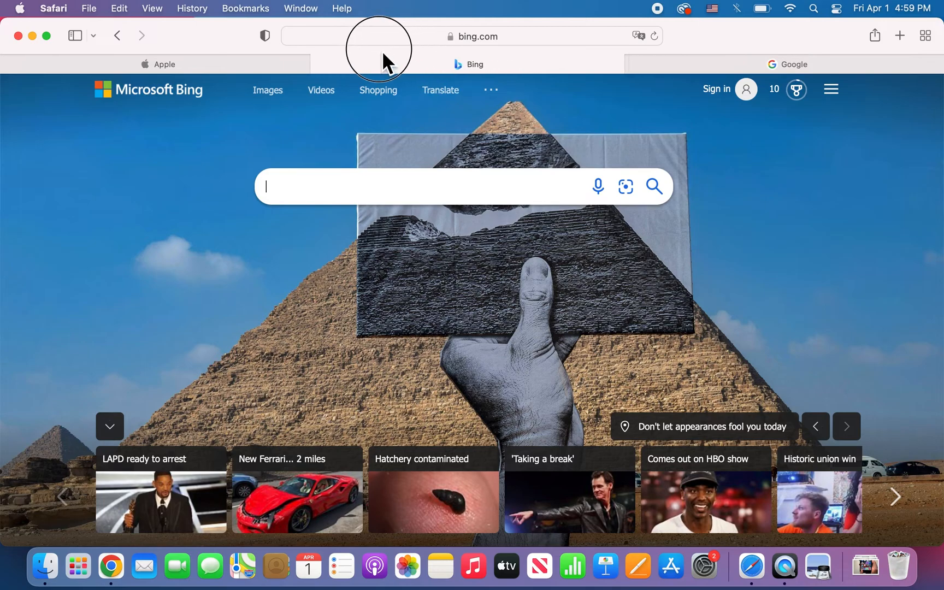
mouse_move(701, 53)
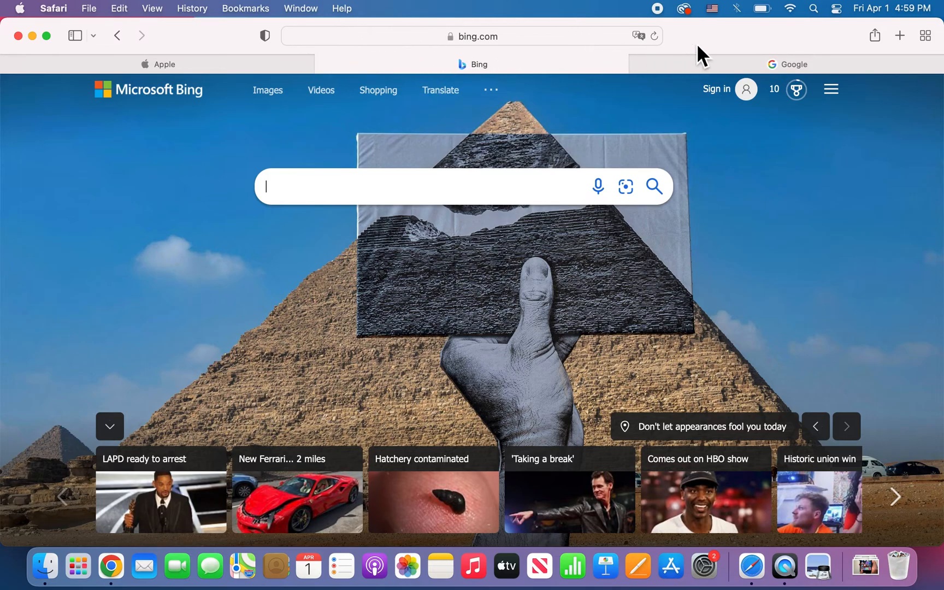
mouse_move(647, 80)
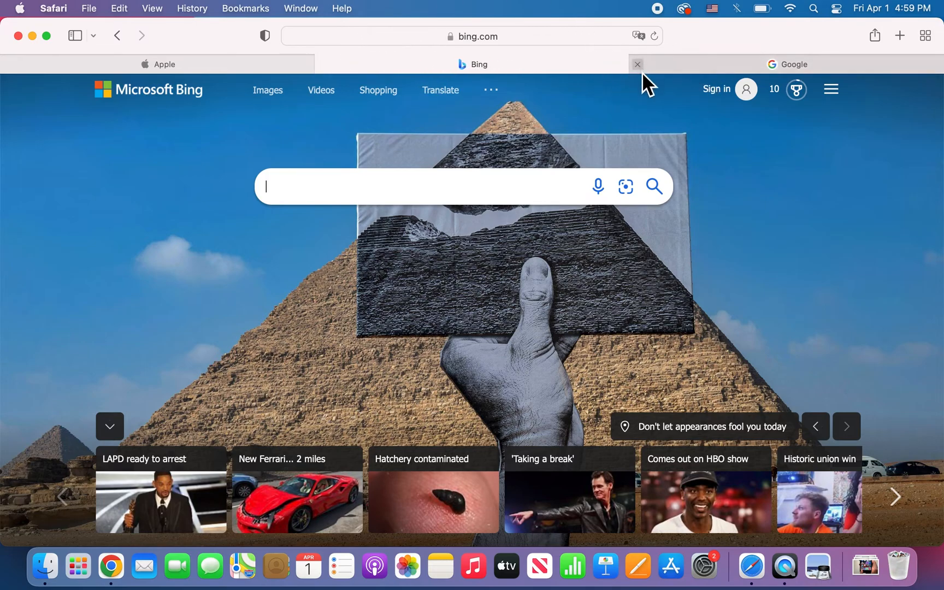
mouse_move(657, 79)
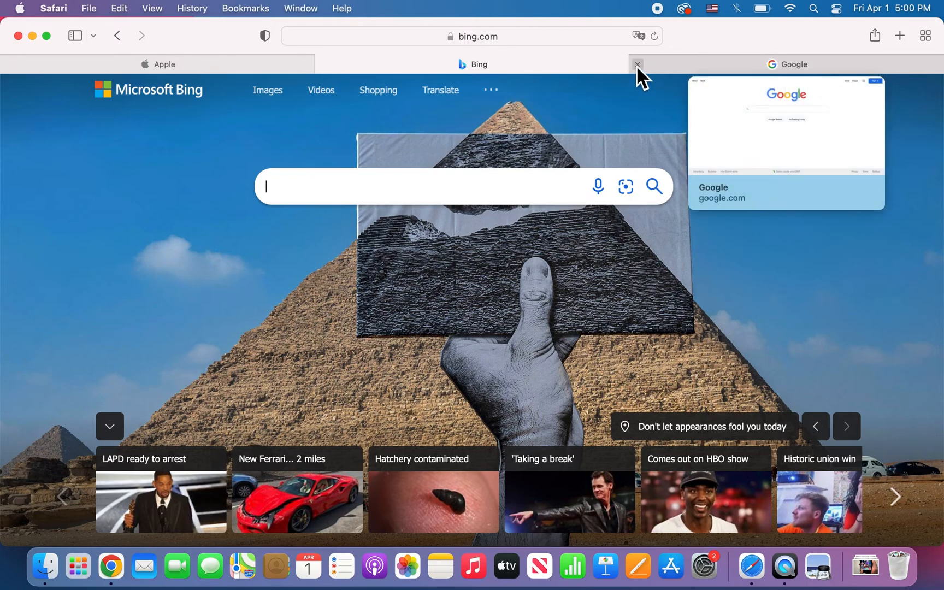
Close the Google tab, leaving Apple and Bing open with Bing active.
left_click(638, 64)
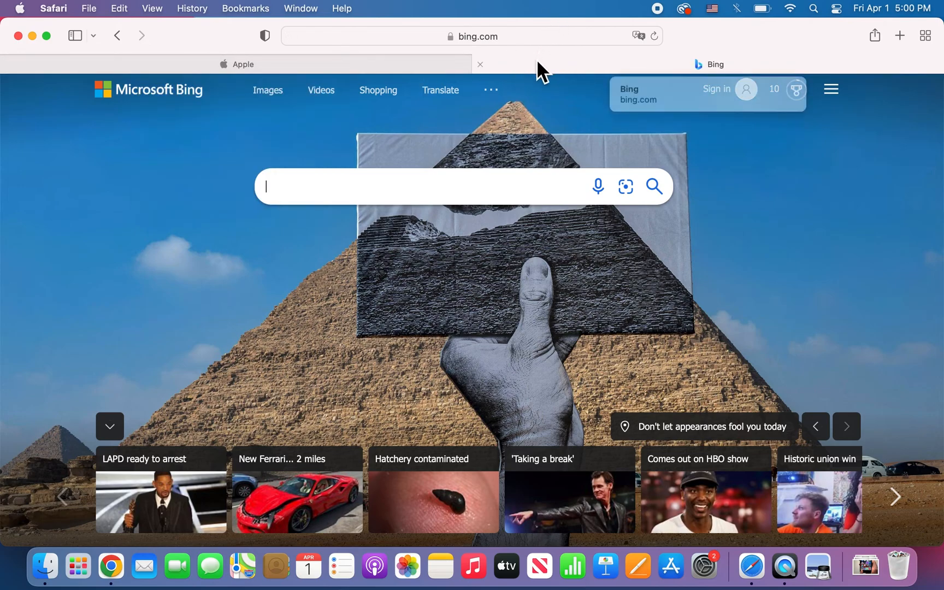
Close the Bing tab via its context-menu Close Tab command, leaving only apple.com.
right_click(709, 65)
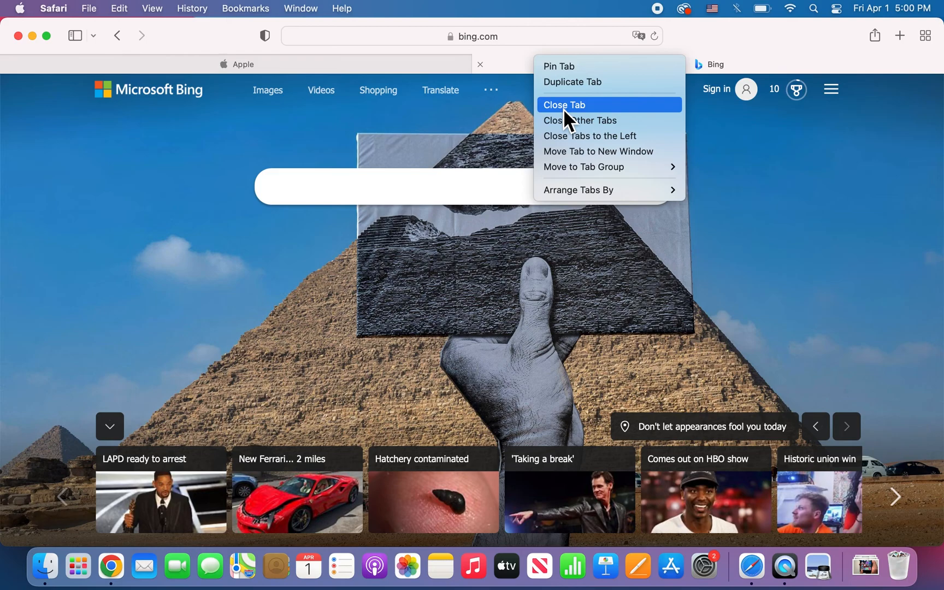
left_click(563, 105)
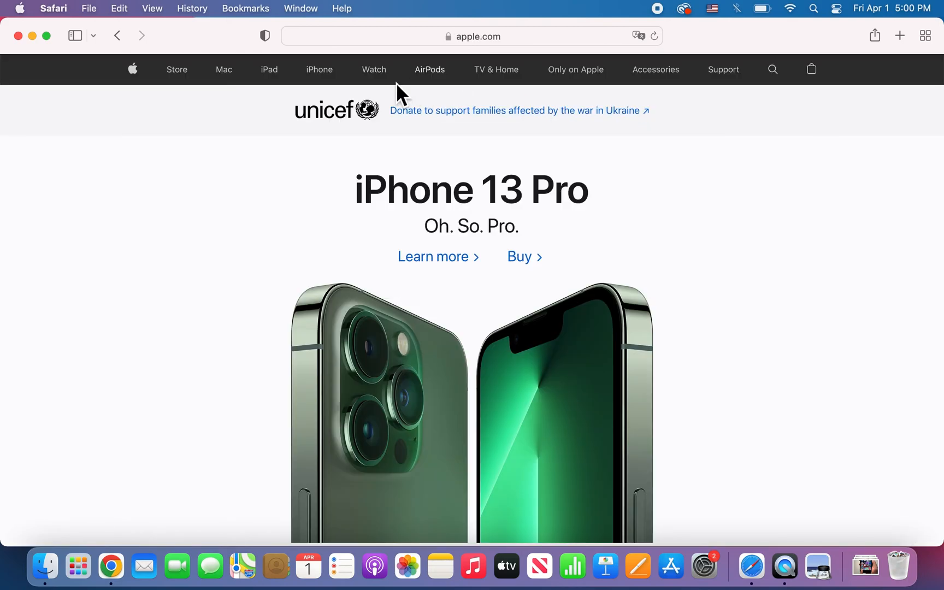
mouse_move(121, 200)
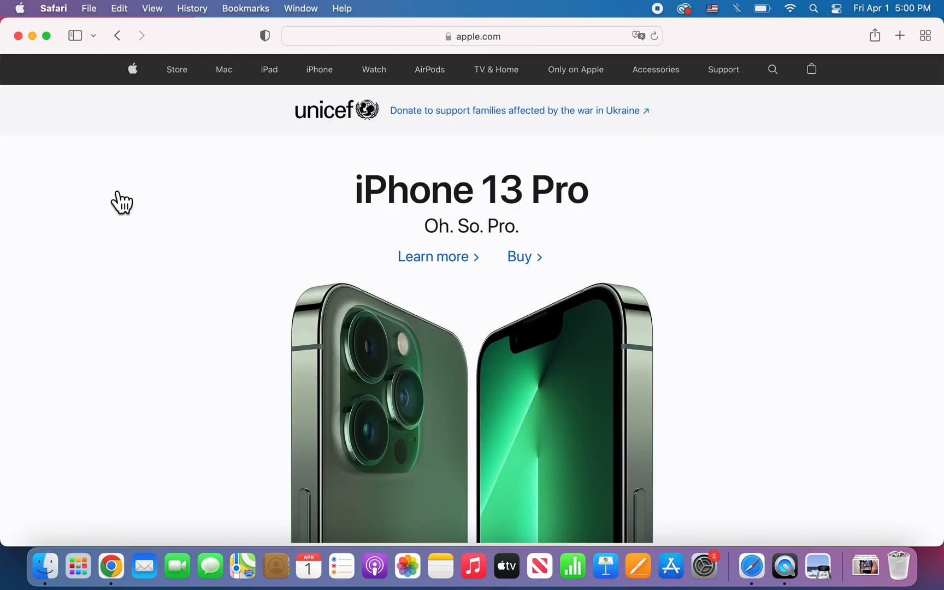